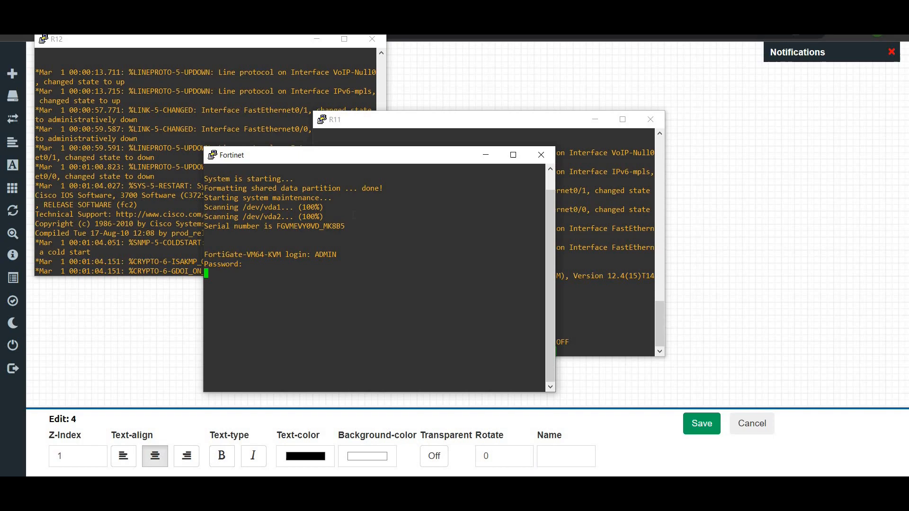
- Log in to the FortiGate console as admin with an empty password and set a new admin password
type("ate-VM64-KVM login: a")
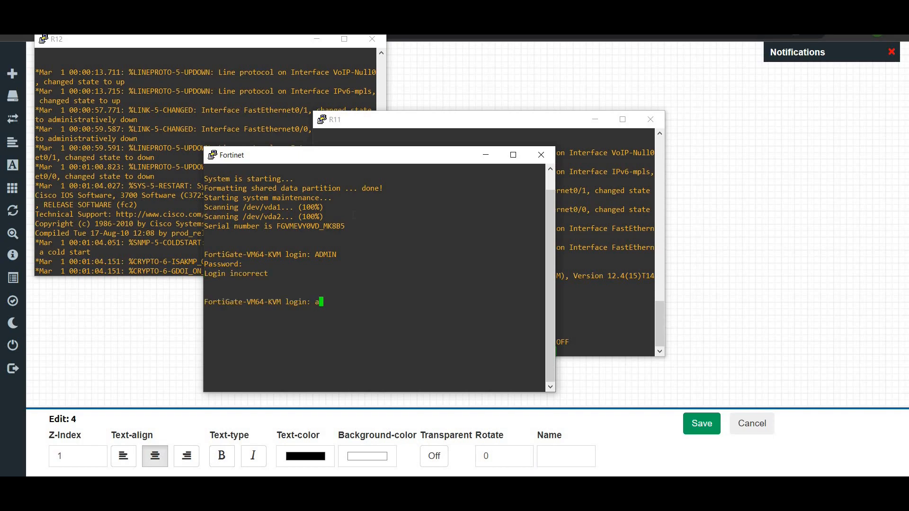
key("Return")
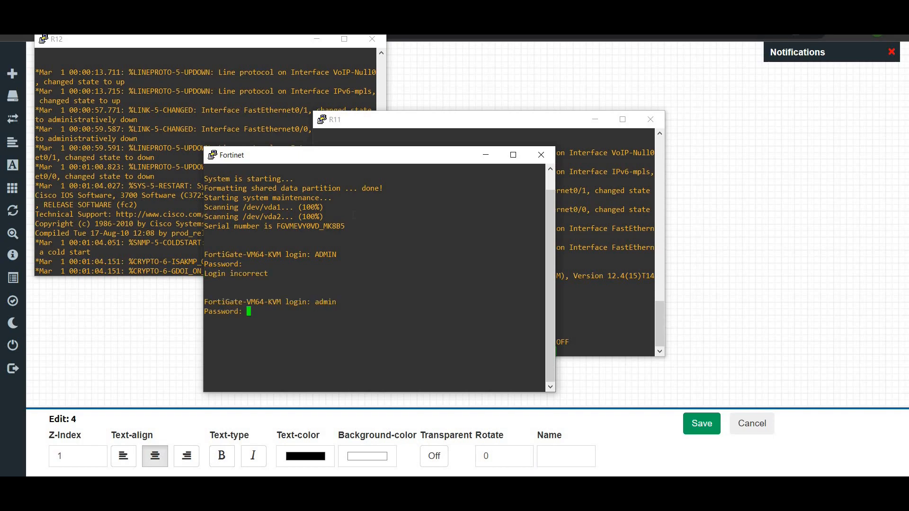
key("Return")
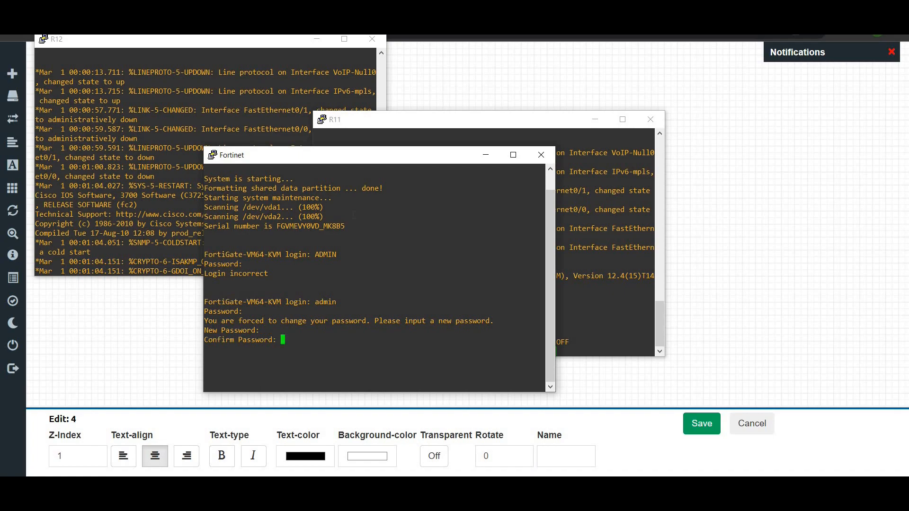
key("Return")
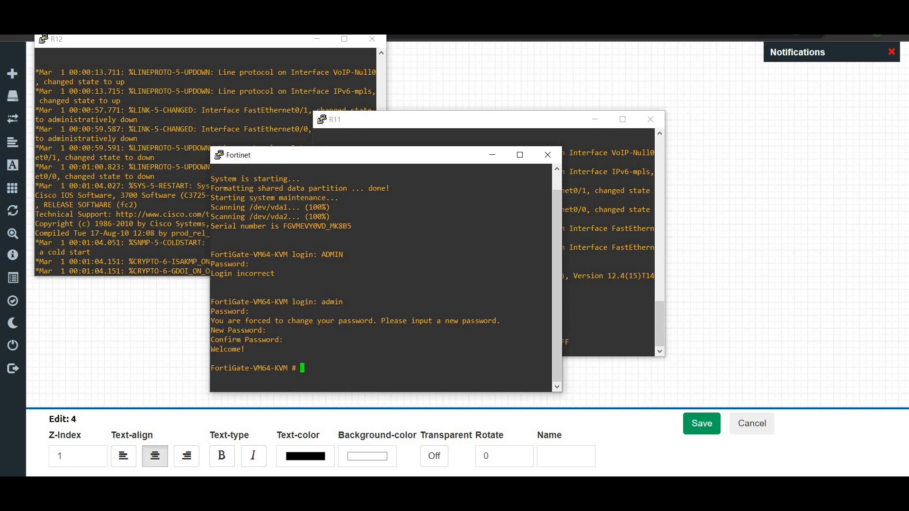
- Run 'show system interface', copy port1's address 192.168.10.133 and hide the console
type("show")
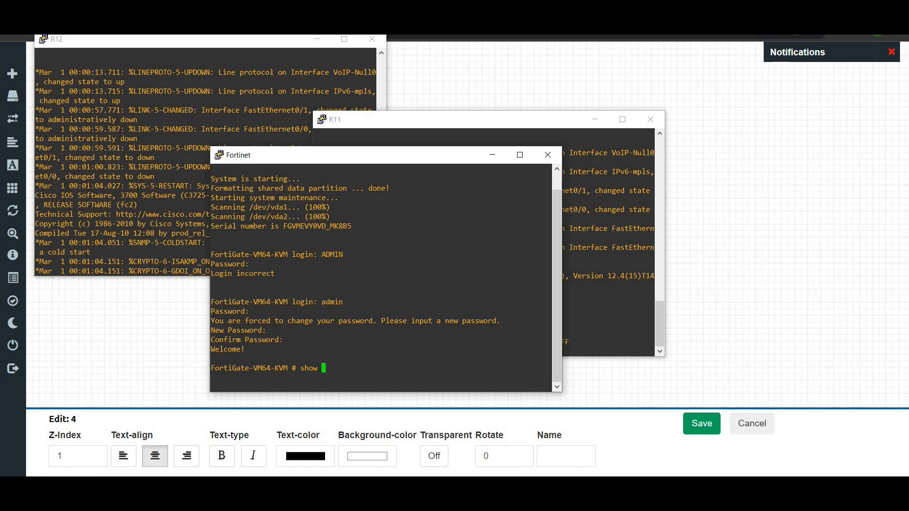
type("system interface")
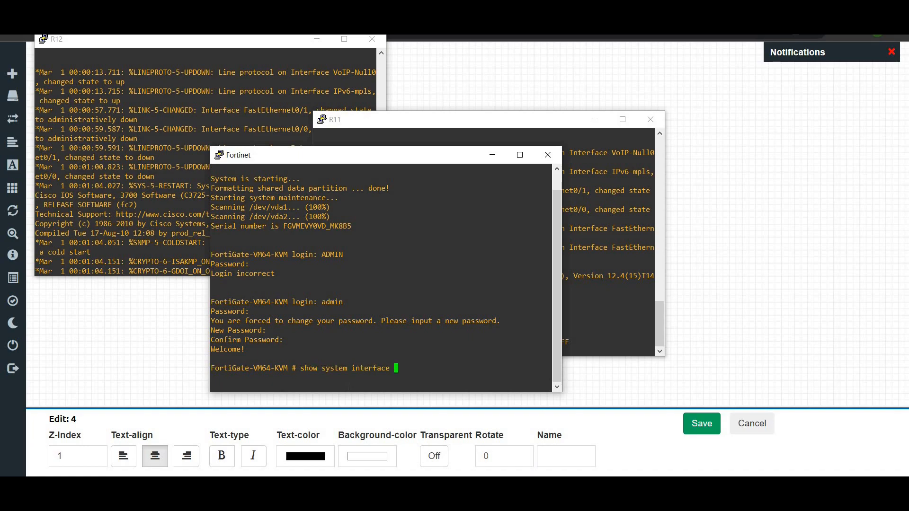
key("Return")
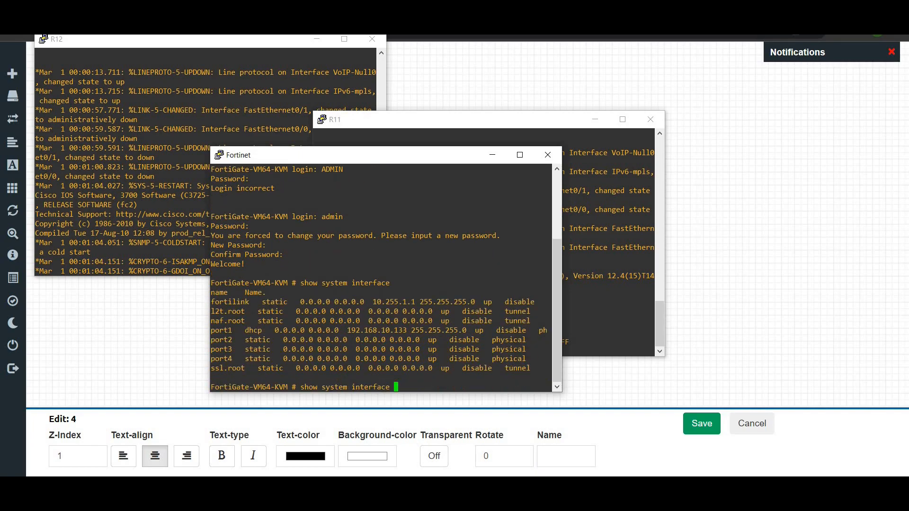
double_click(376, 331)
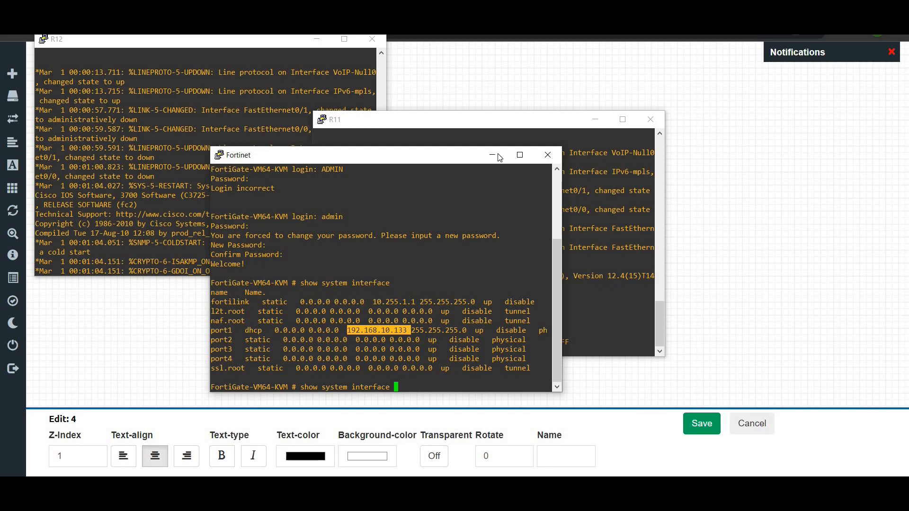
left_click(545, 155)
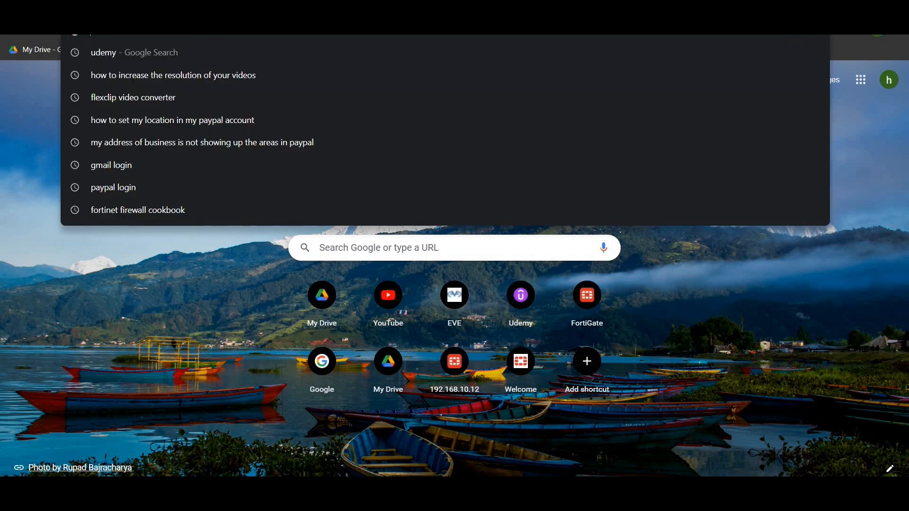
type("http")
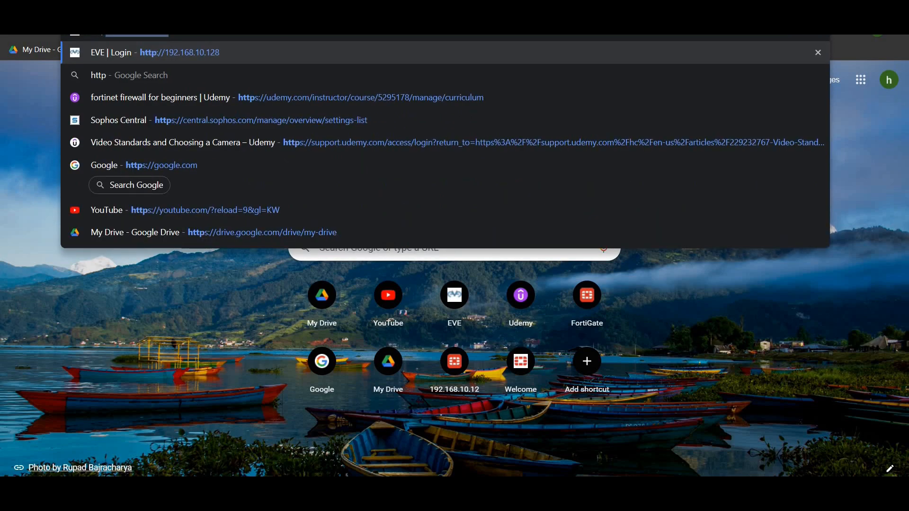
type("://")
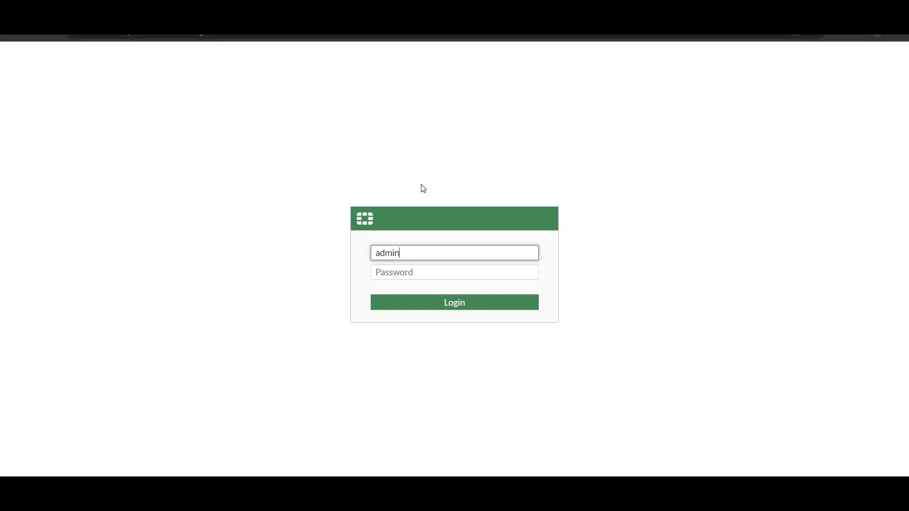
- Log in to the FortiGate web GUI as admin and dismiss Chrome's password breach warning
left_click(453, 302)
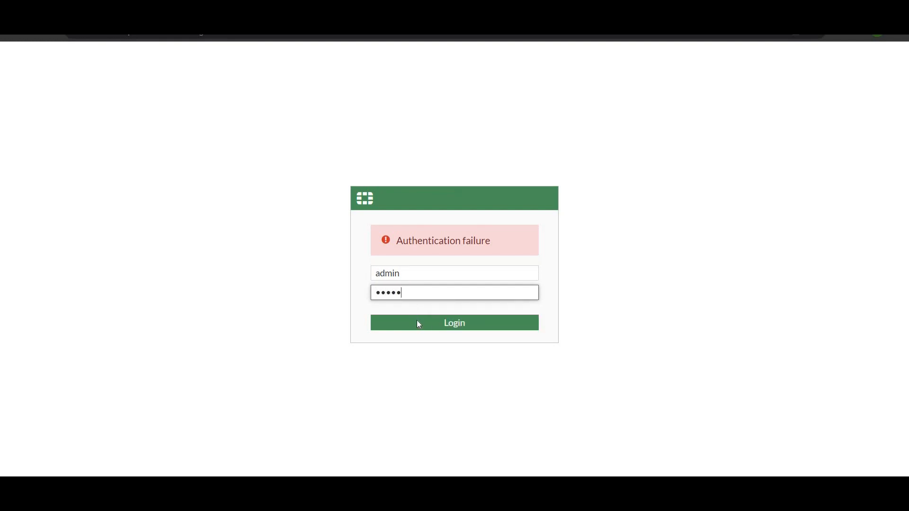
left_click(453, 323)
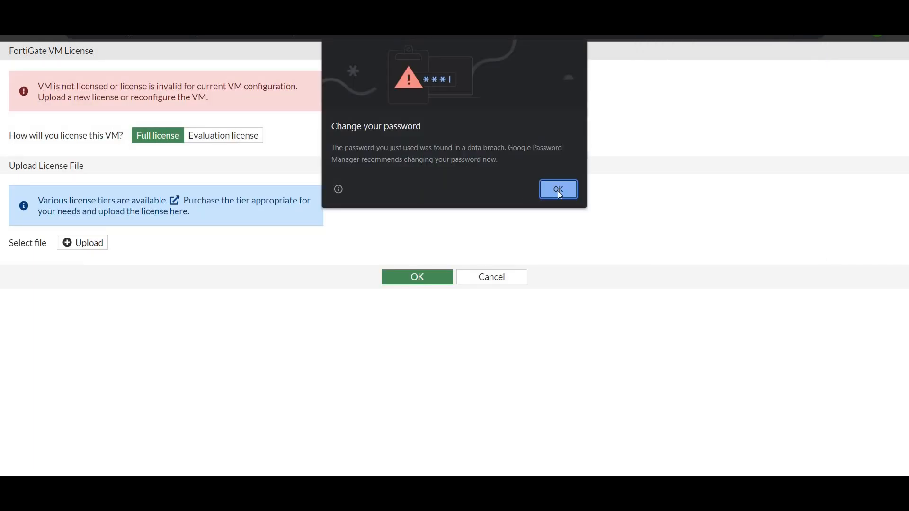
left_click(557, 189)
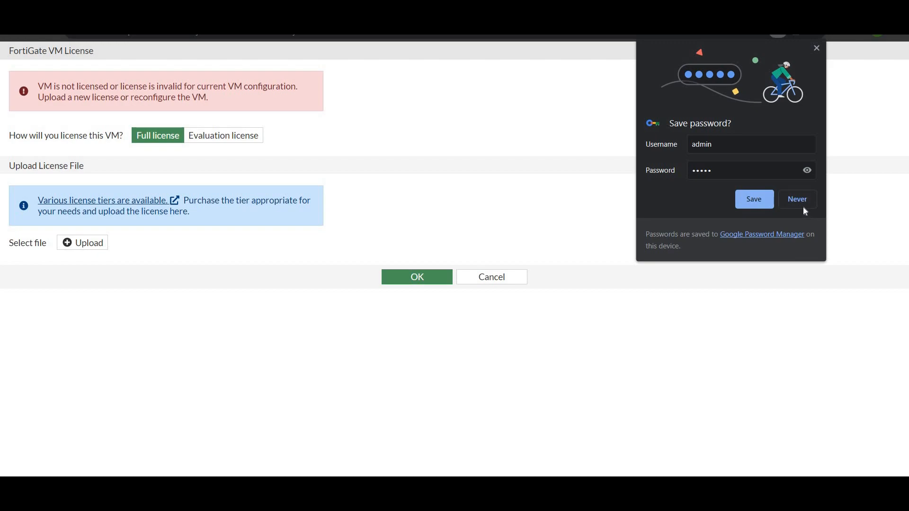
- Choose Evaluation license and submit FortiCare credentials, which fails with an invalid serial number error
left_click(796, 199)
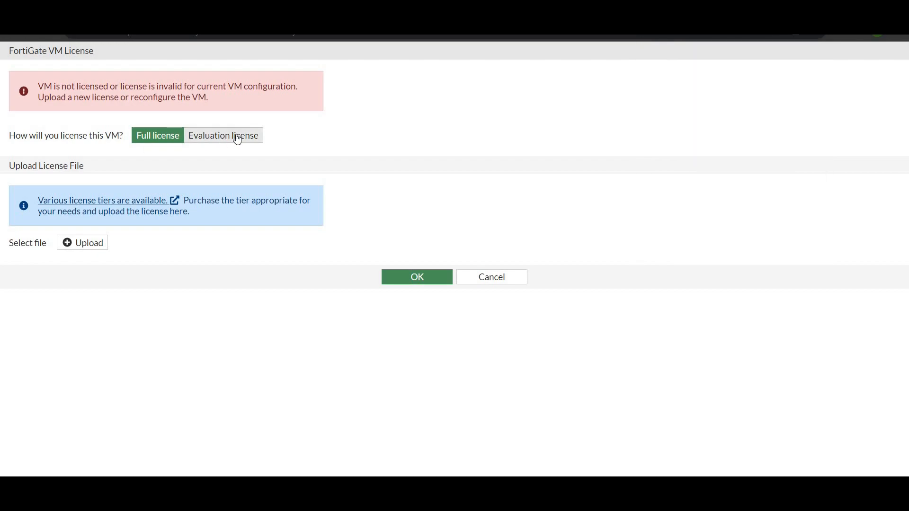
left_click(223, 135)
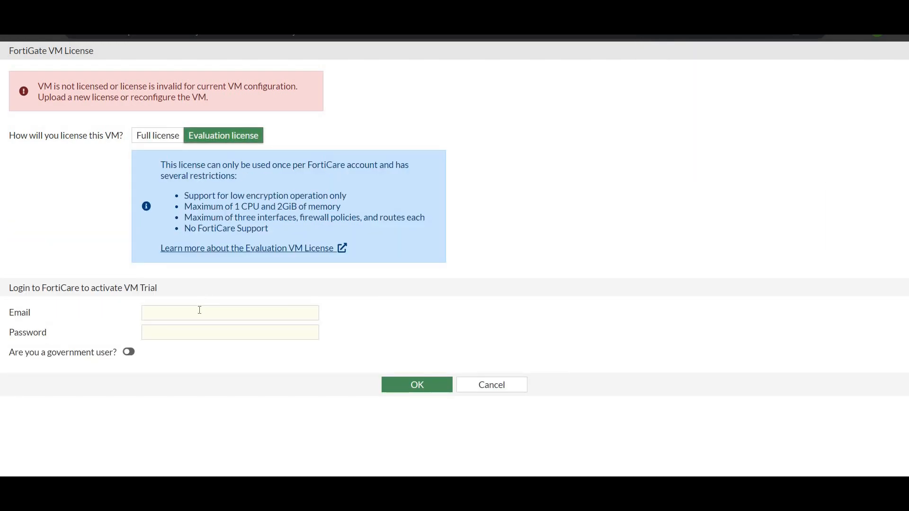
type("huss")
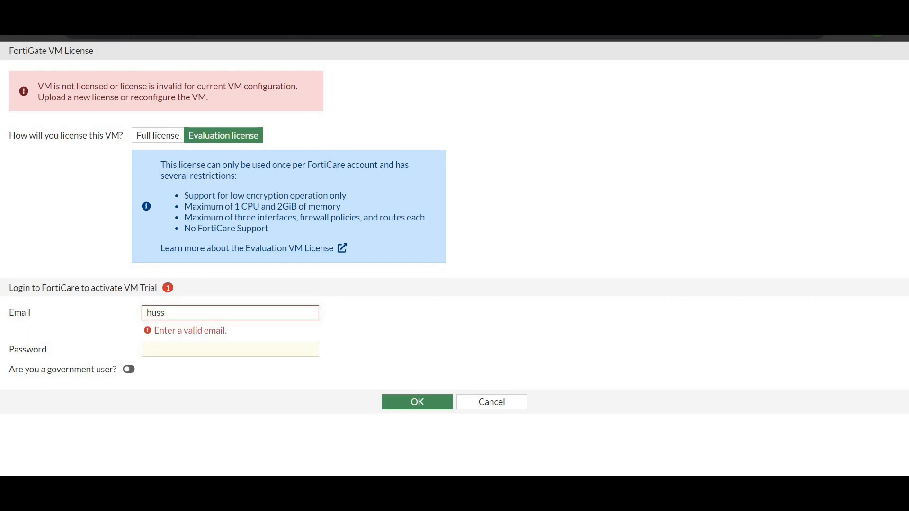
left_click(417, 402)
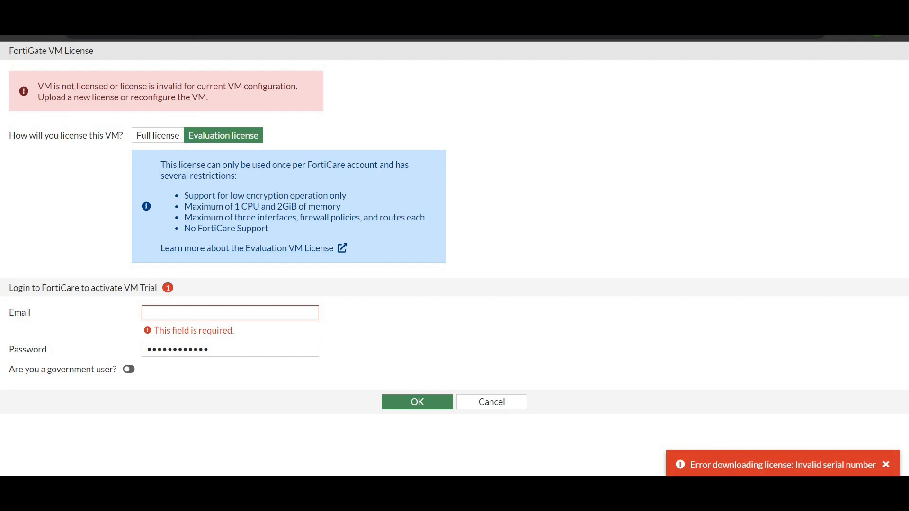
mouse_move(32, 37)
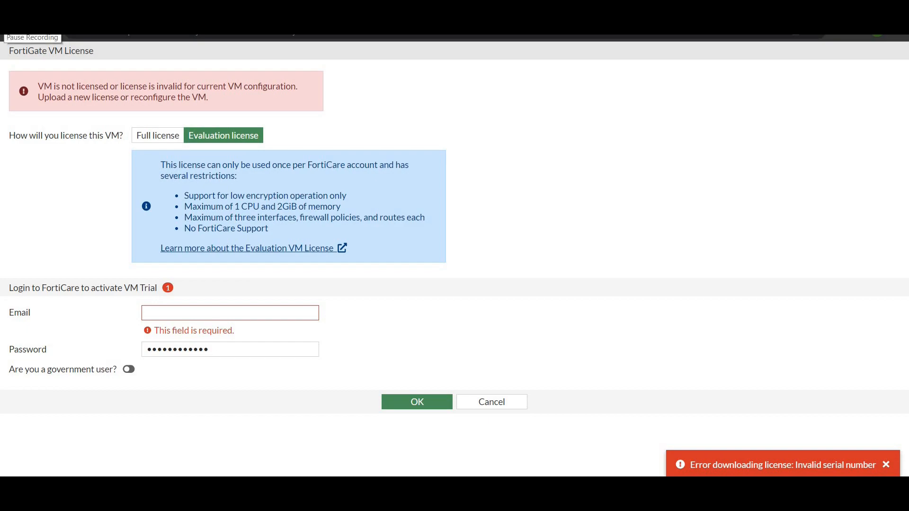
left_click(230, 312)
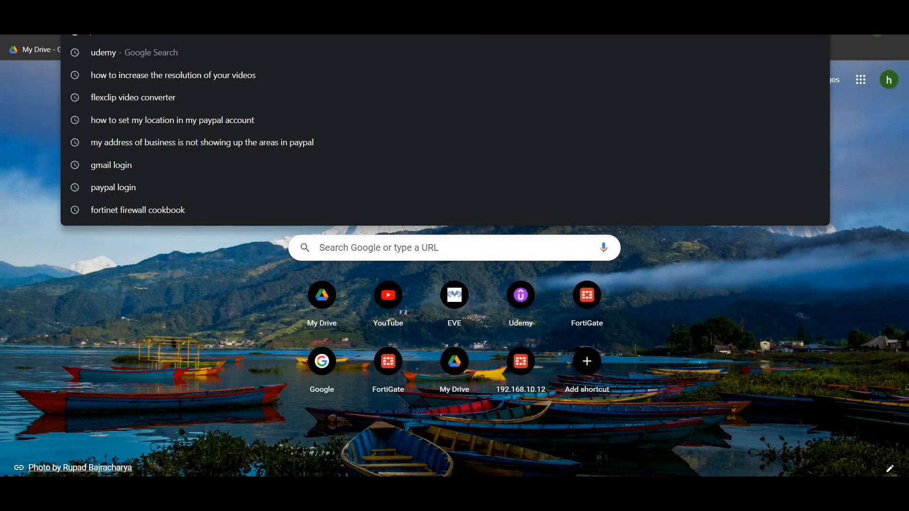
- Head to support.fortinet.com from the new tab's address bar
type("s")
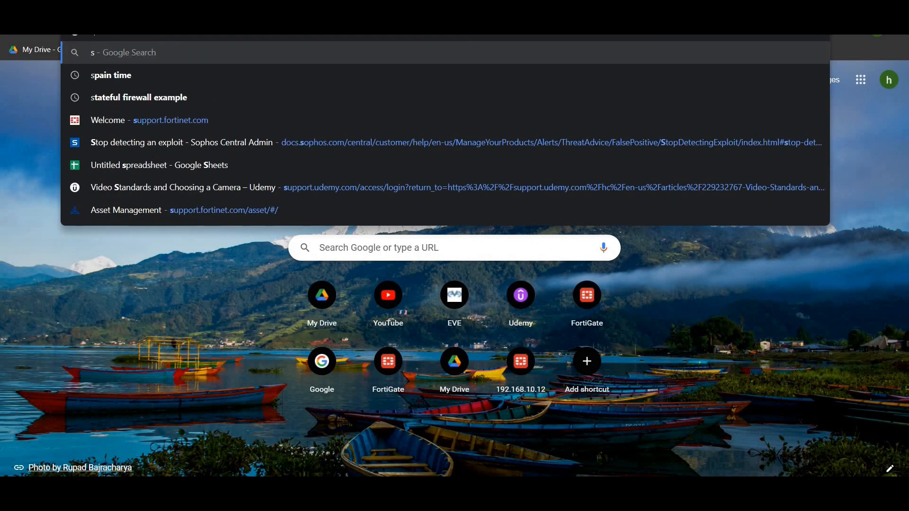
type("support")
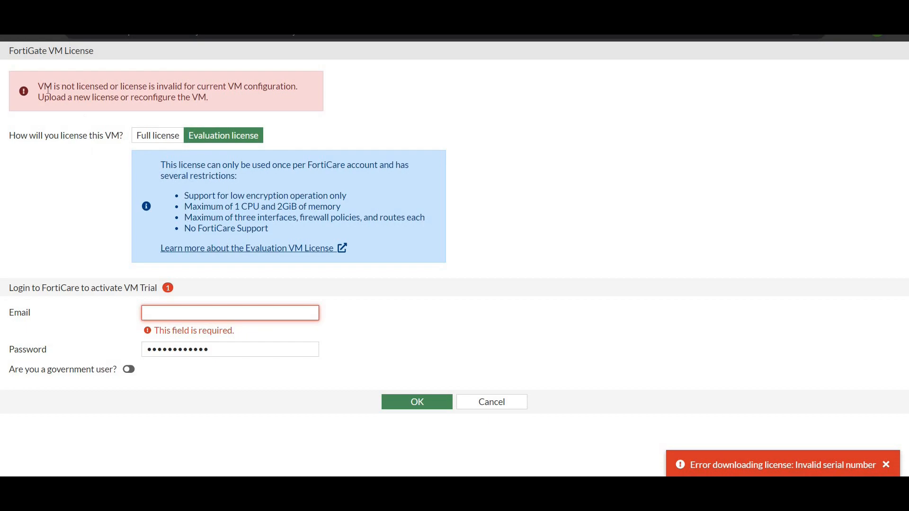
mouse_move(317, 116)
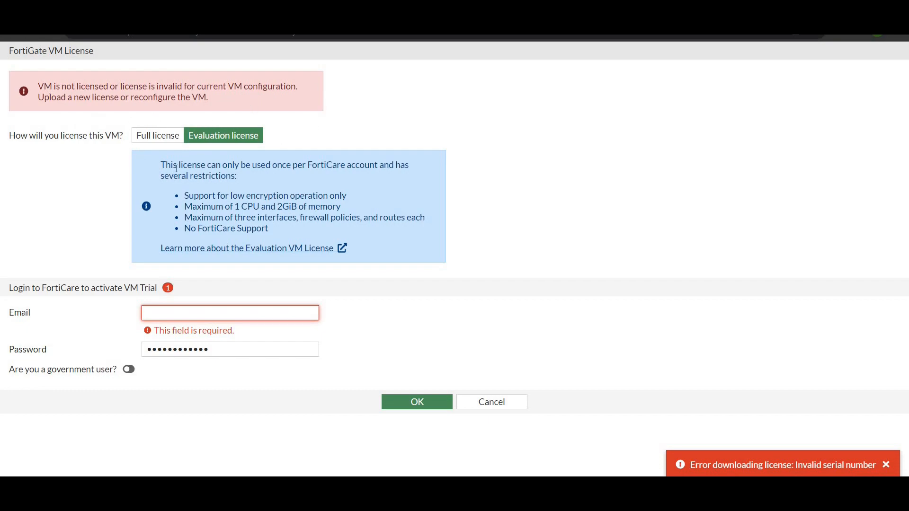
mouse_move(267, 179)
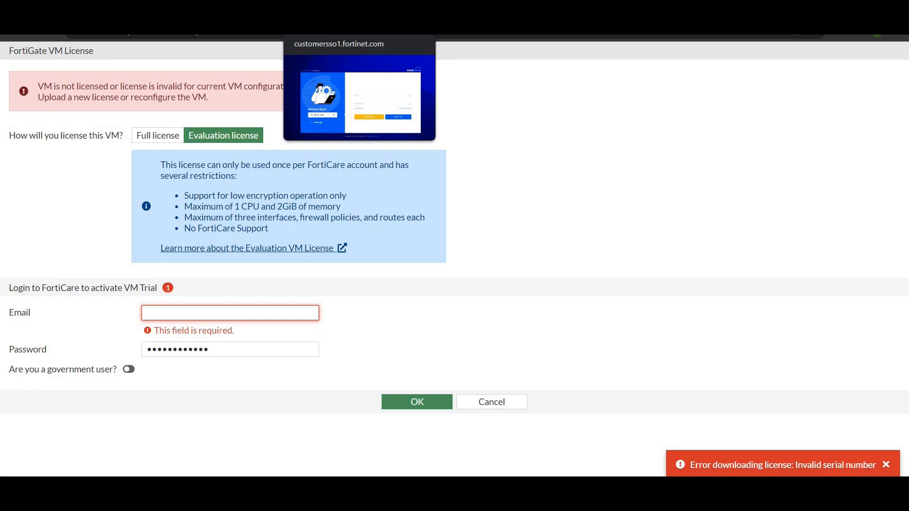
- Switch to the Fortinet sign-in tab at customersso1.fortinet.com
left_click(359, 98)
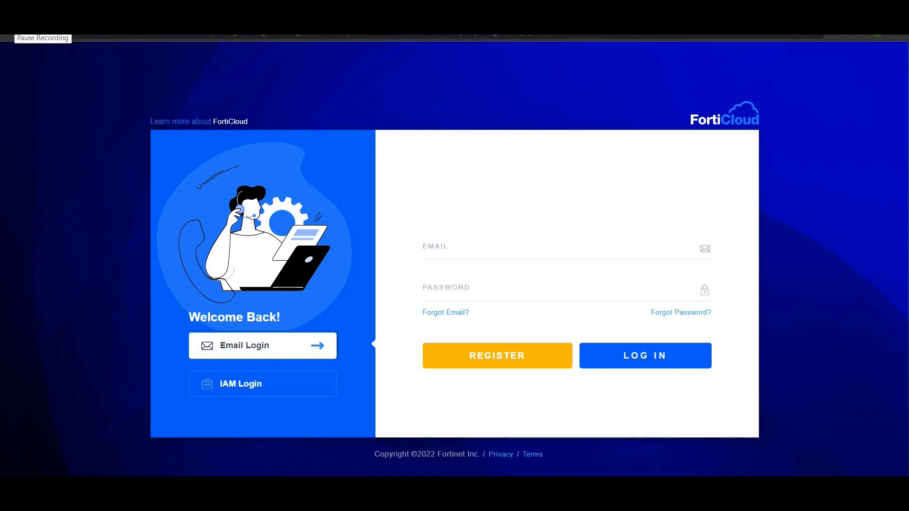
- Sign in to FortiCloud and show My Assets listing the registered Fortigate VM Trial unit
left_click(644, 355)
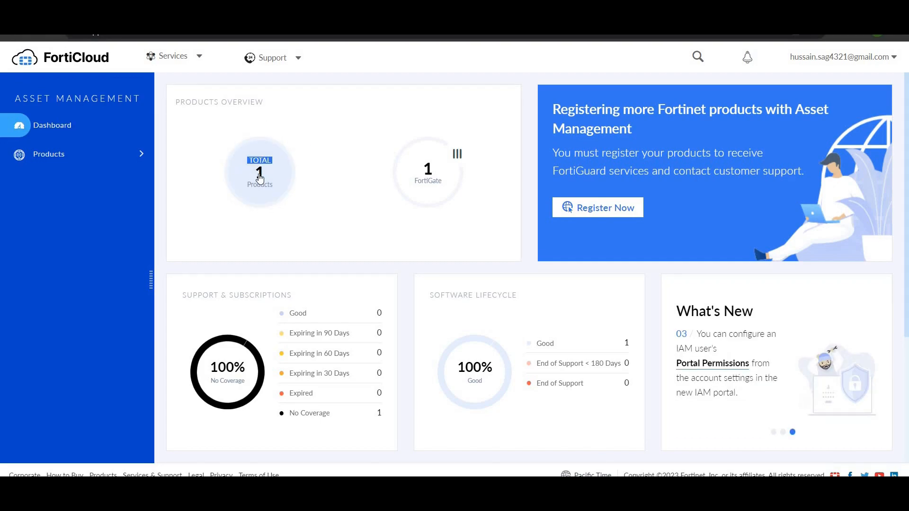
mouse_move(52, 125)
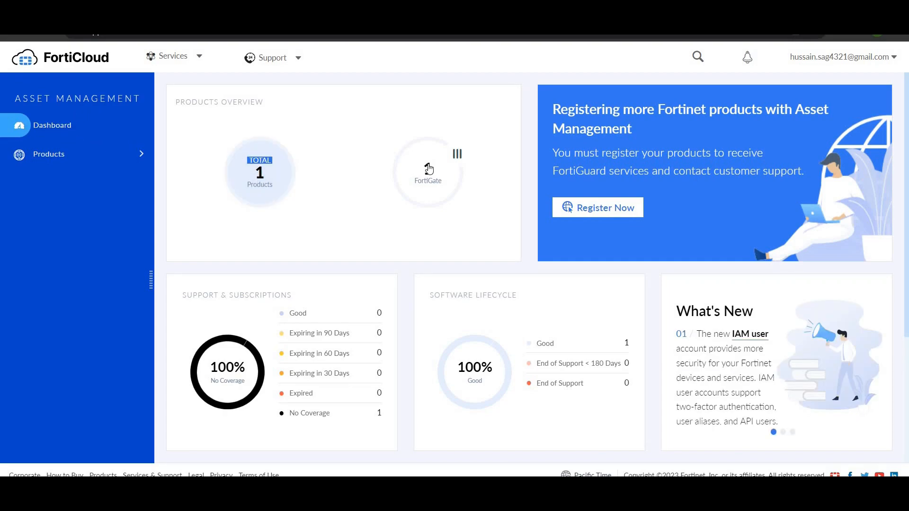
left_click(48, 153)
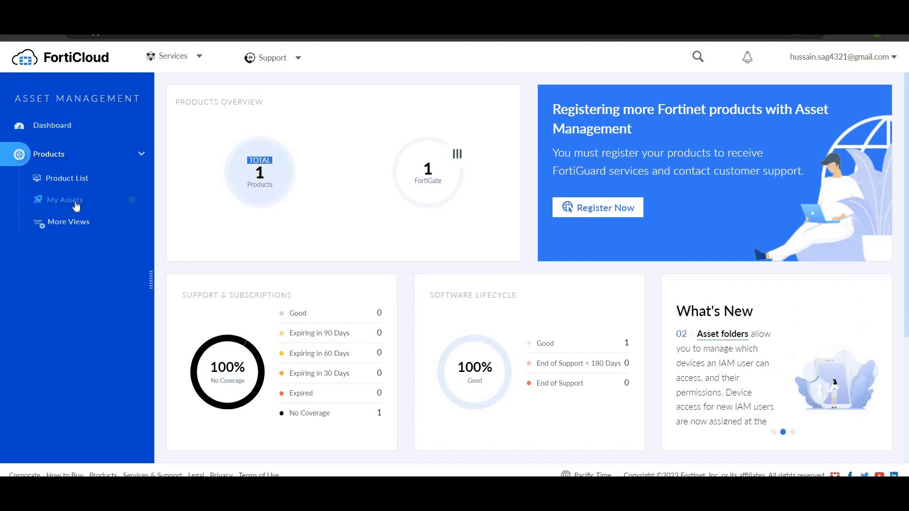
left_click(66, 200)
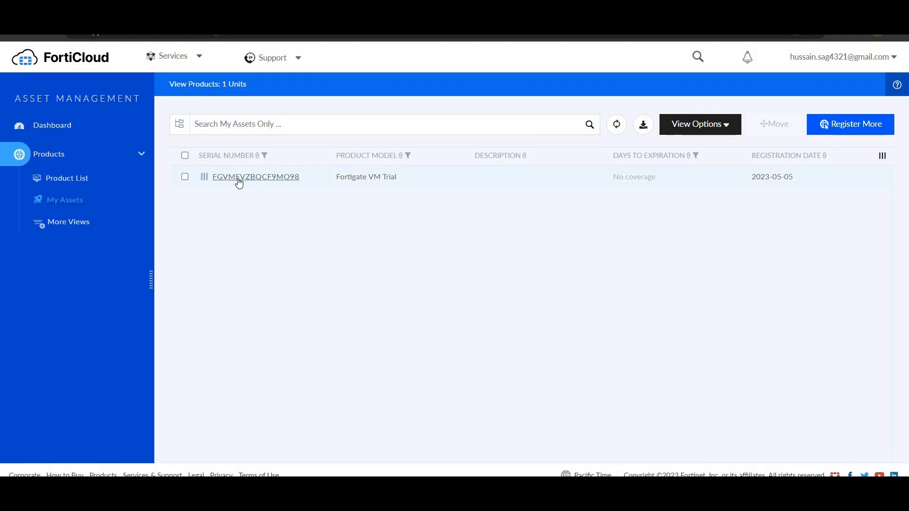
- Decommission the Fortigate VM Trial unit FGVMEVZBQCF9MO98, agreeing its cloud data will be deleted
left_click(256, 177)
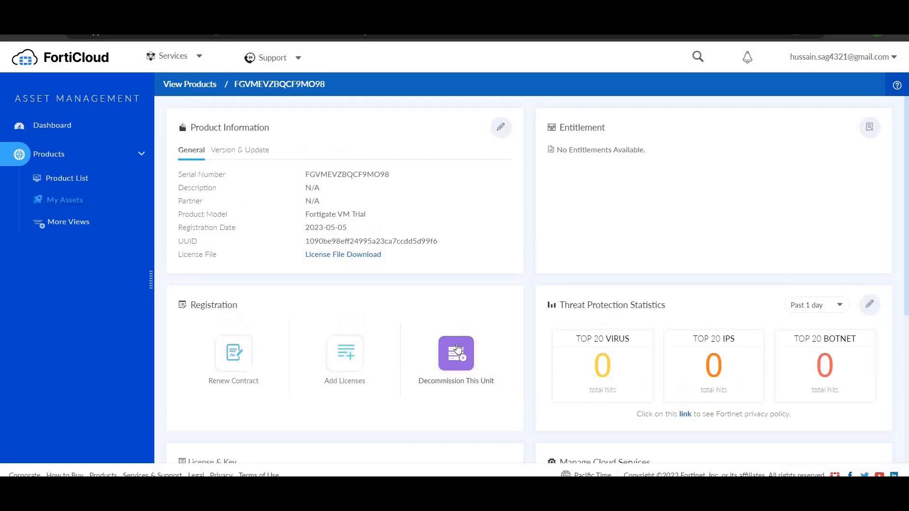
left_click(456, 353)
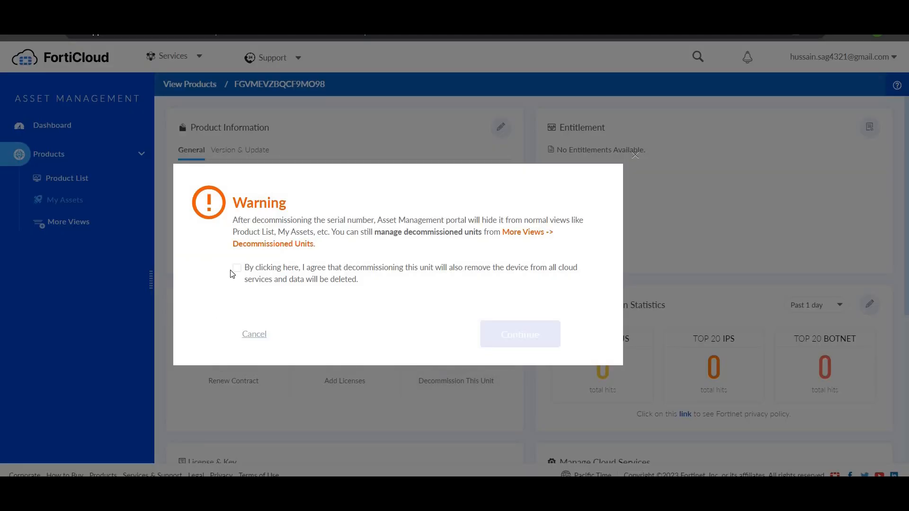
left_click(519, 334)
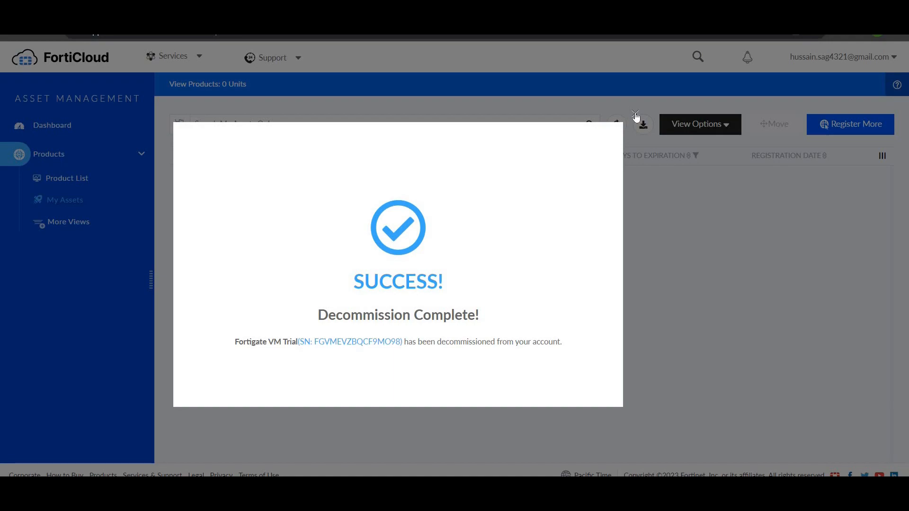
left_click(635, 114)
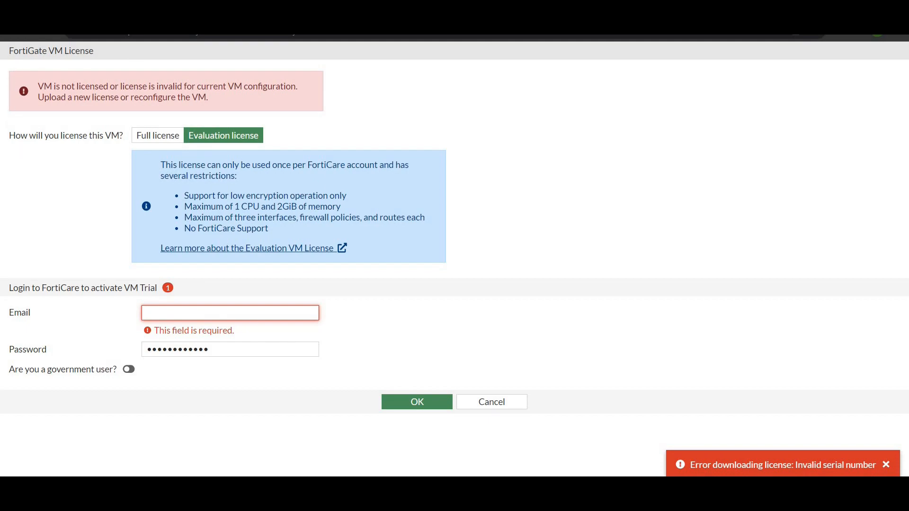
- Retry the evaluation license with the FortiCare email, accept the reboot warning and dismiss the download notification
left_click(417, 402)
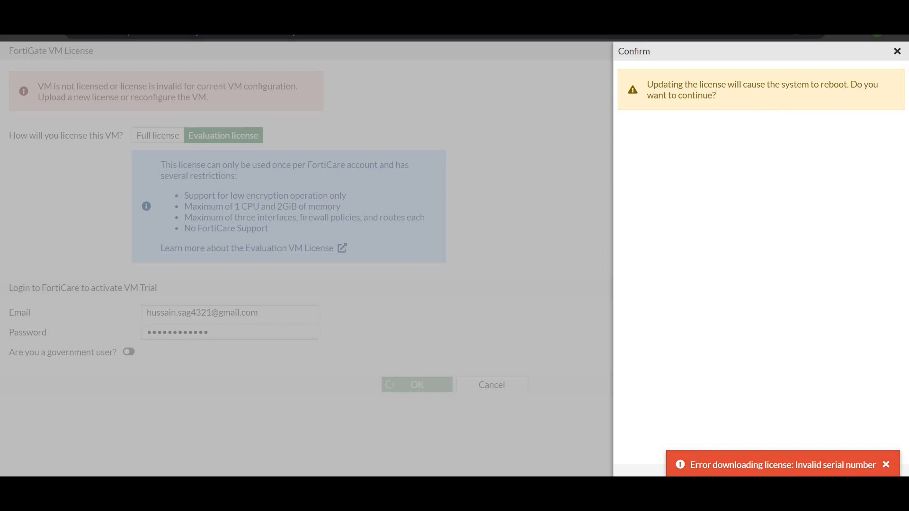
mouse_move(717, 113)
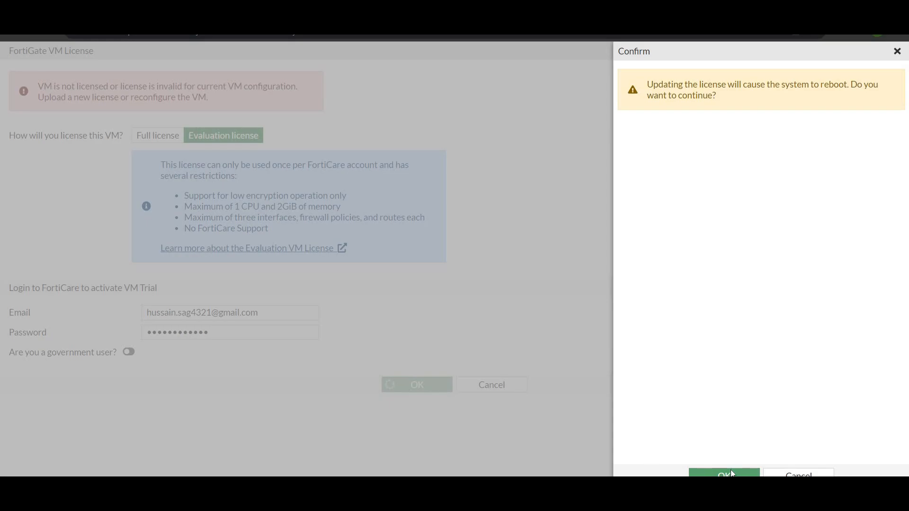
left_click(723, 475)
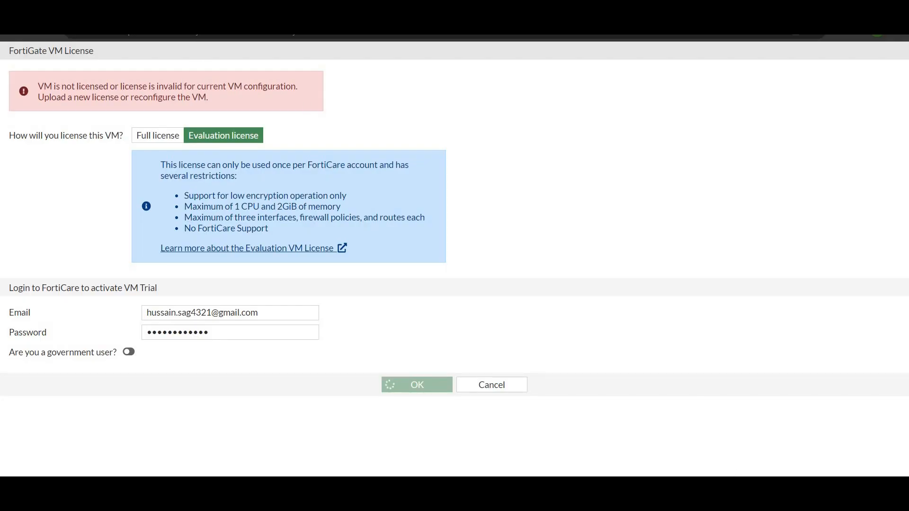
left_click(417, 384)
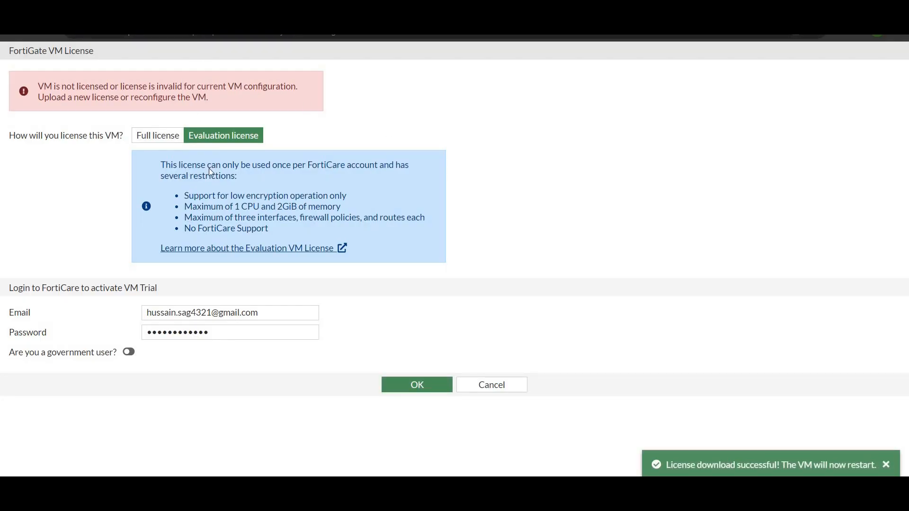
left_click(417, 384)
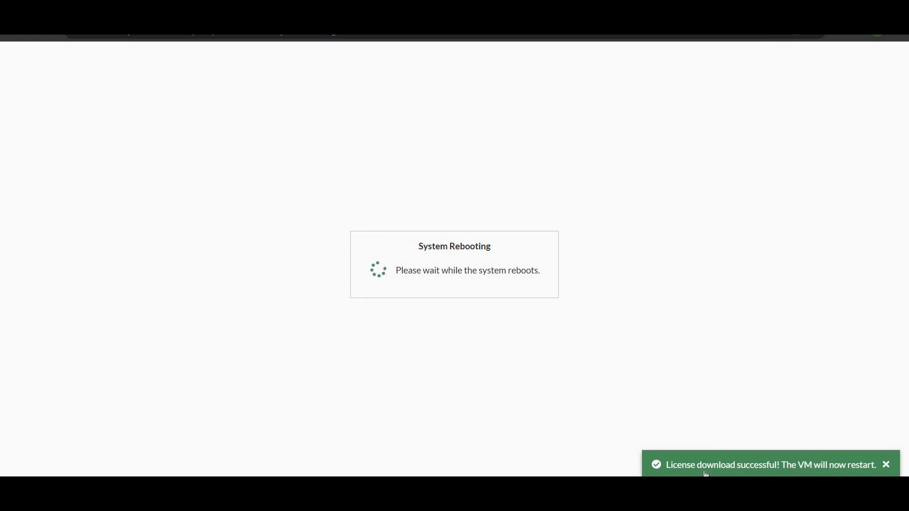
left_click(887, 464)
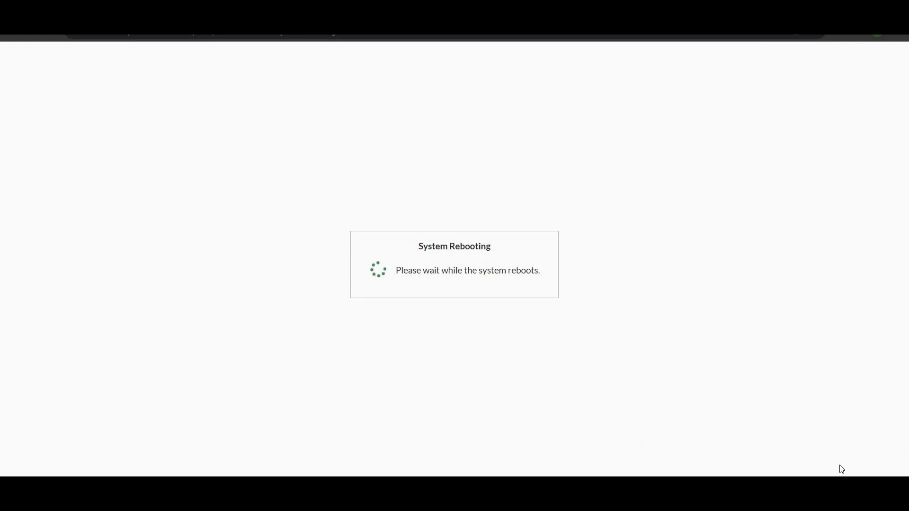
mouse_move(391, 168)
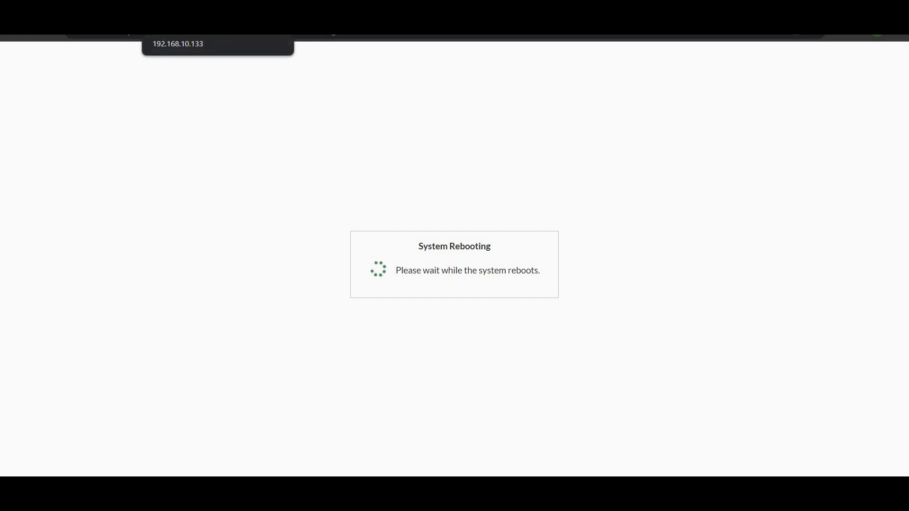
mouse_move(350, 233)
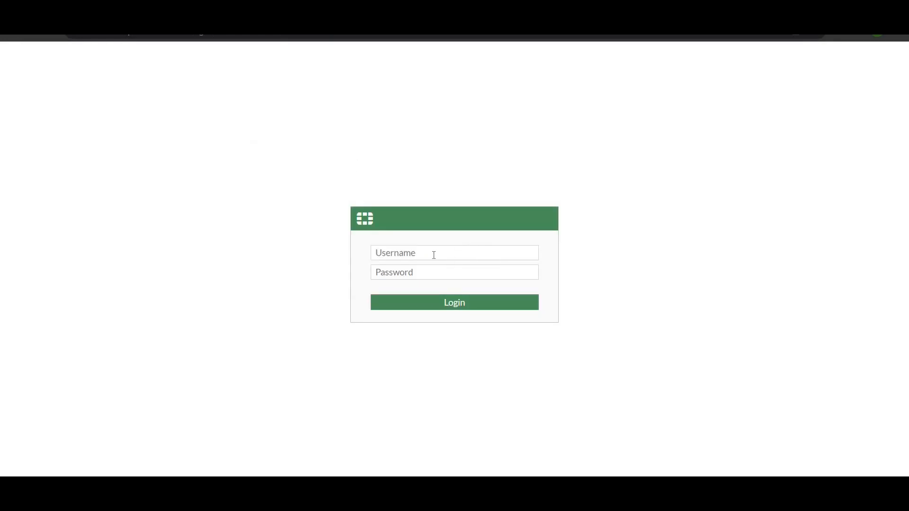
- Sign back in as admin after the reboot and postpone the FortiGate Setup checklist with Later
type("admin")
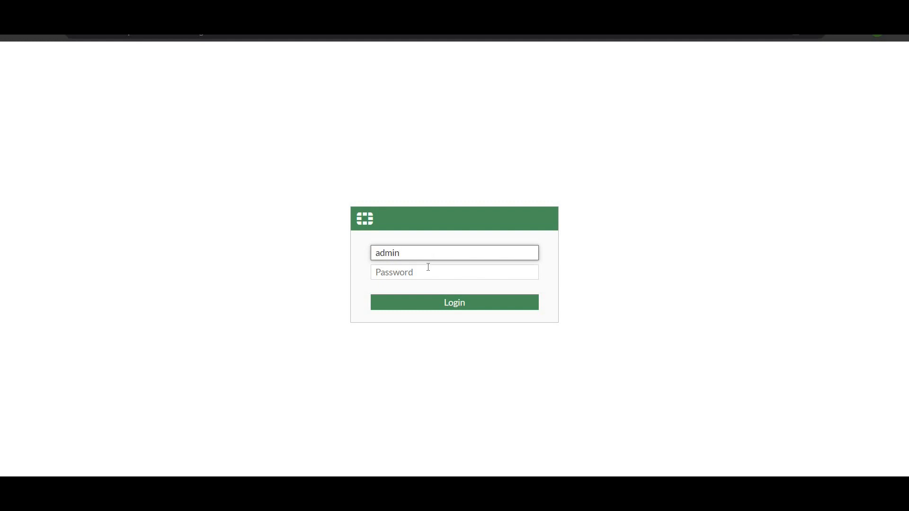
left_click(453, 302)
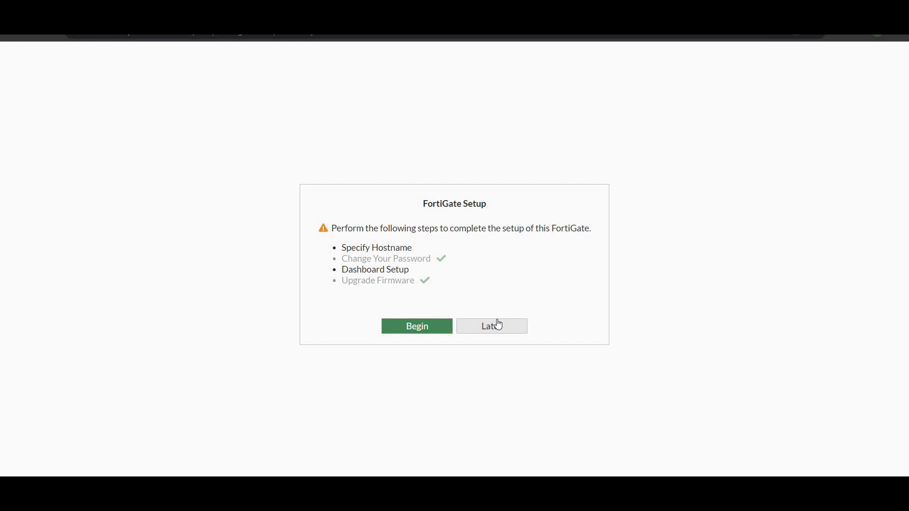
mouse_move(452, 326)
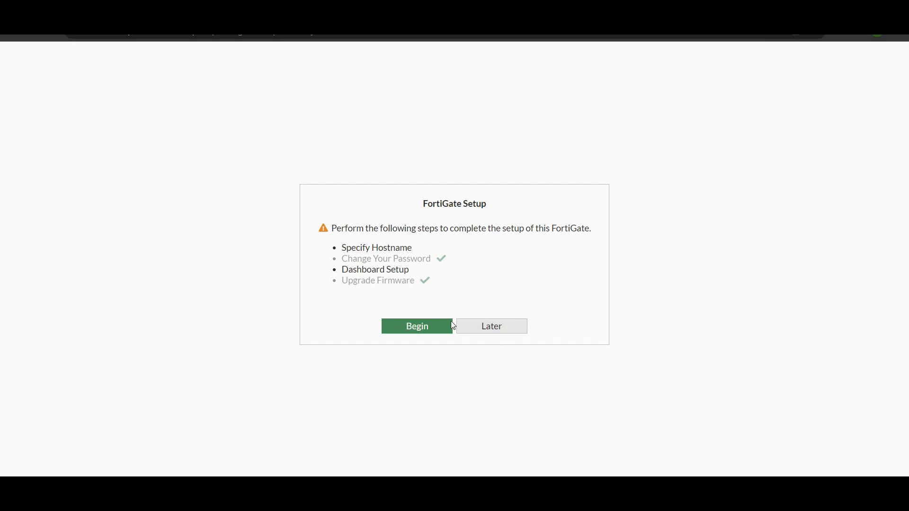
mouse_move(148, 162)
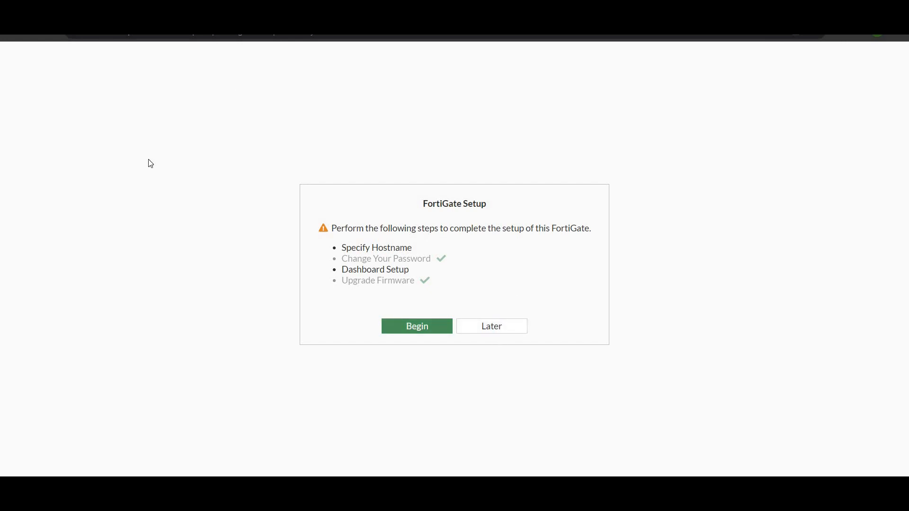
mouse_move(261, 107)
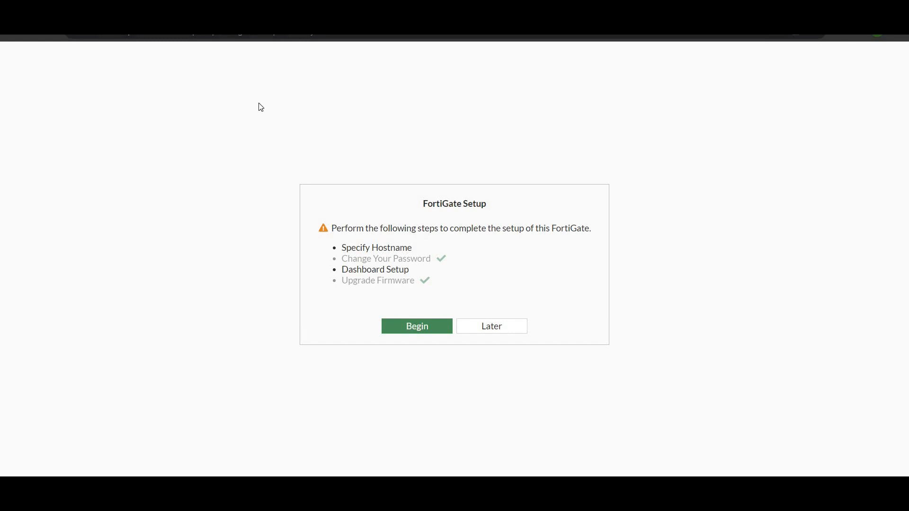
mouse_move(461, 309)
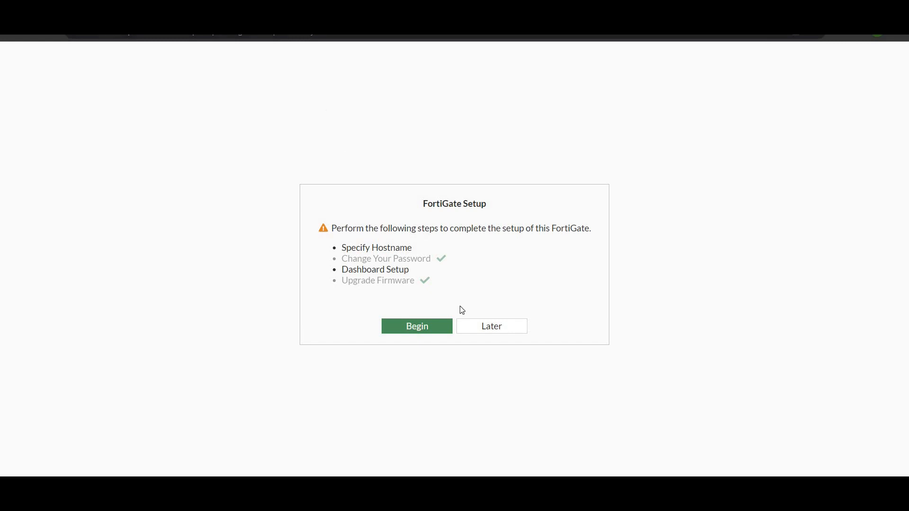
left_click(491, 326)
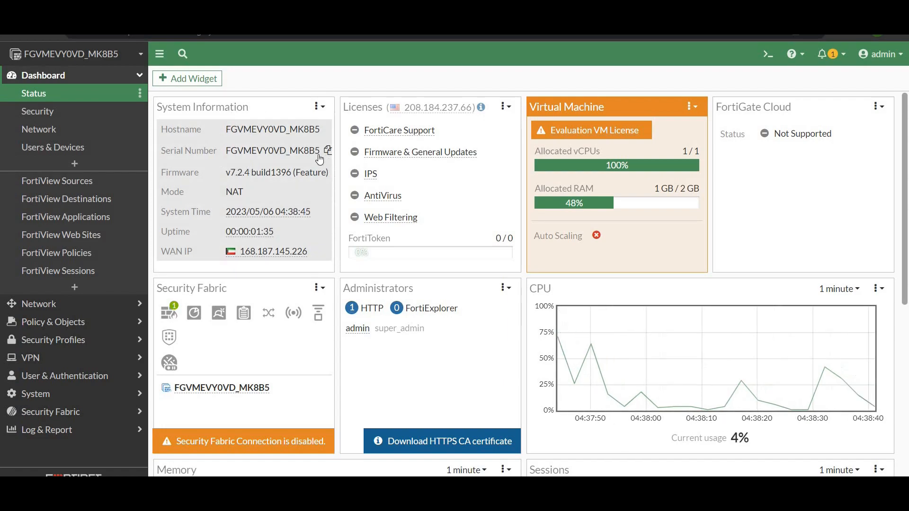
mouse_move(216, 118)
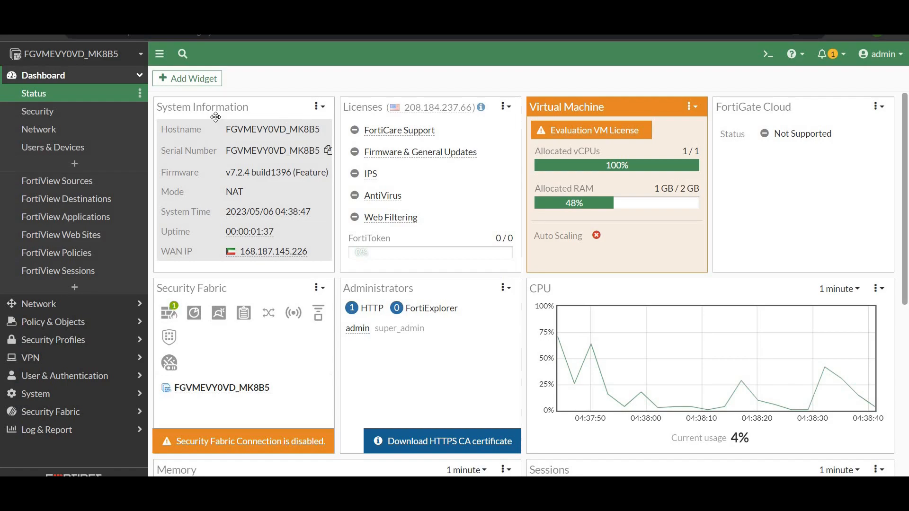